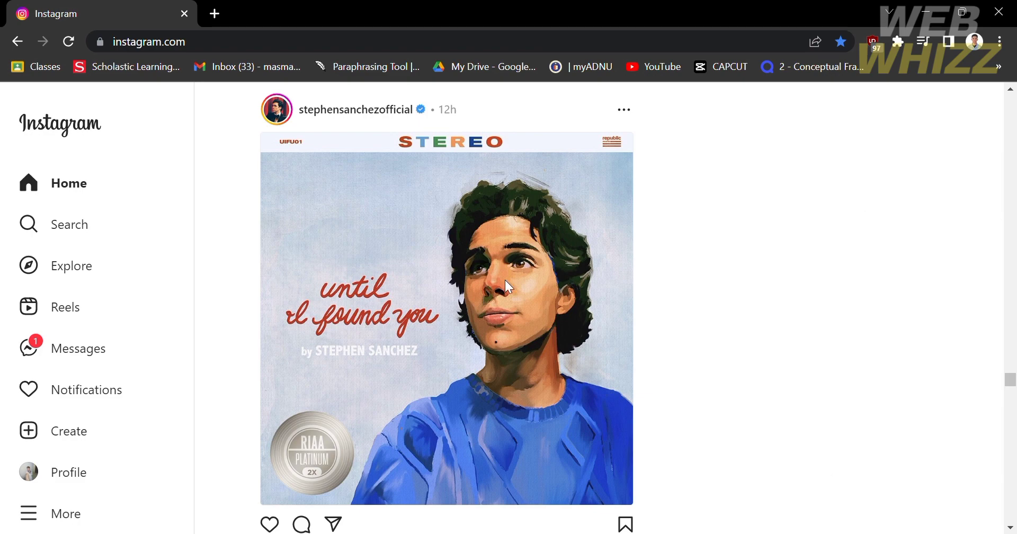
Scroll down and back up through the Instagram home feed
{"action": "scroll", "scroll_direction": "down", "scroll_amount": 3}
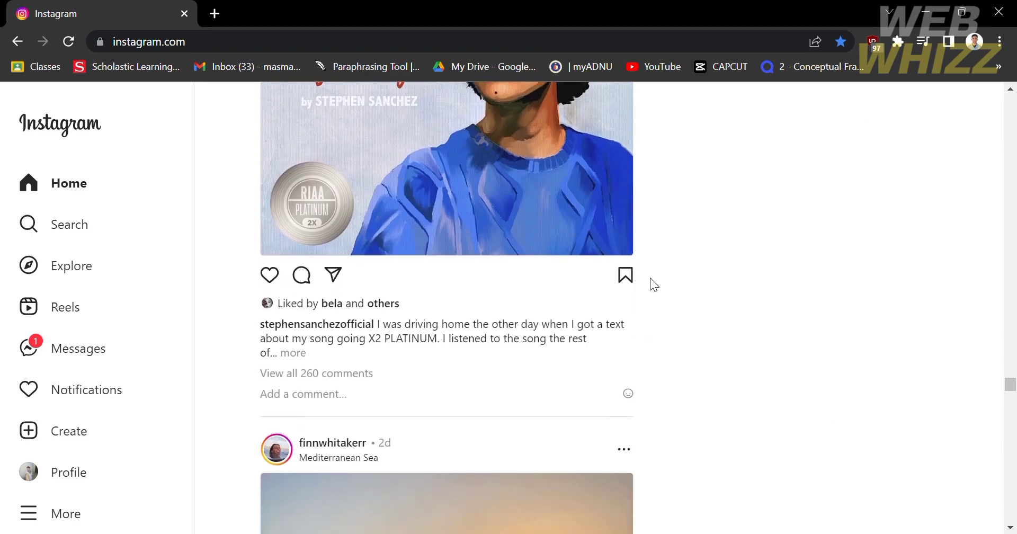
{"action": "scroll", "scroll_direction": "up", "scroll_amount": 3}
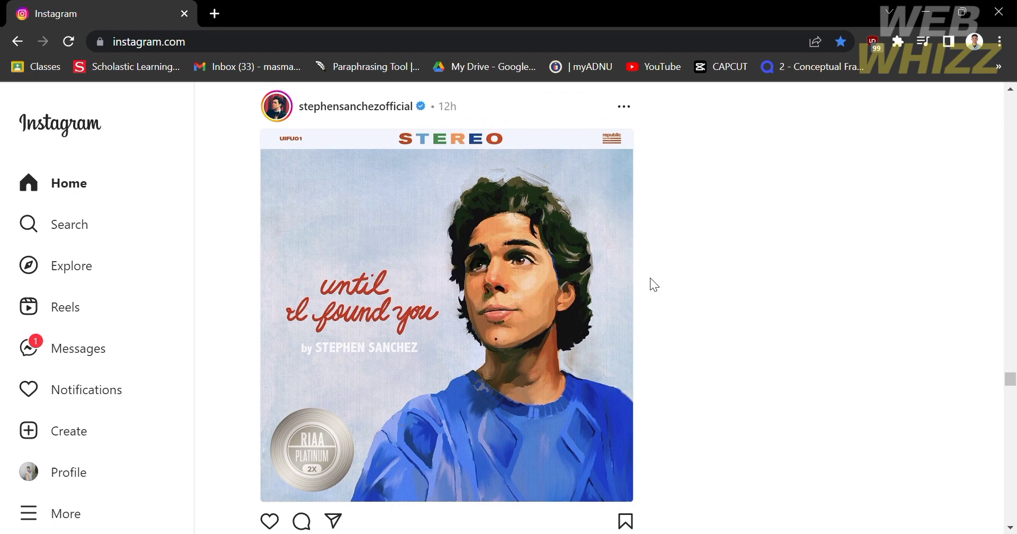
{"action": "mouse_move", "coordinate": [677, 269]}
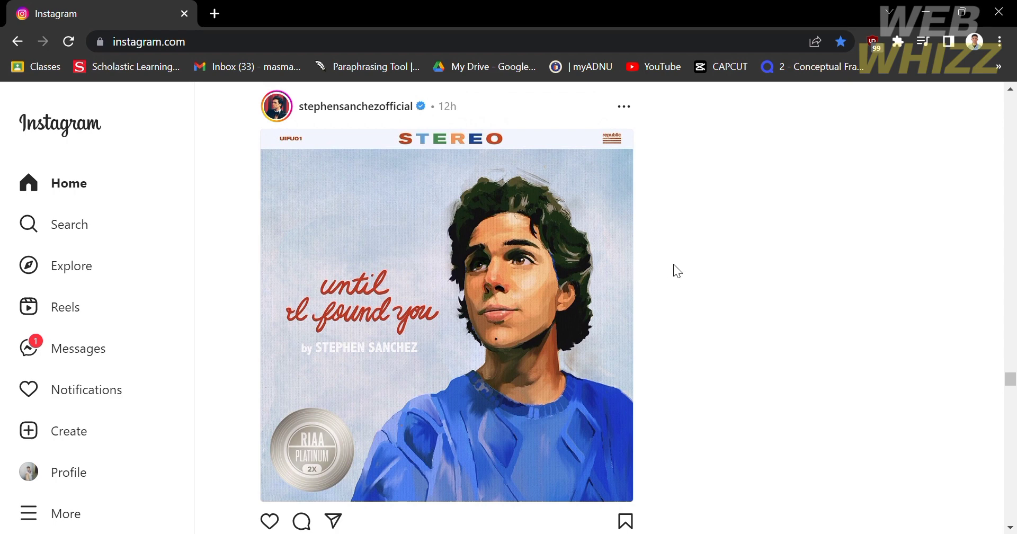
{"action": "mouse_move", "coordinate": [794, 348]}
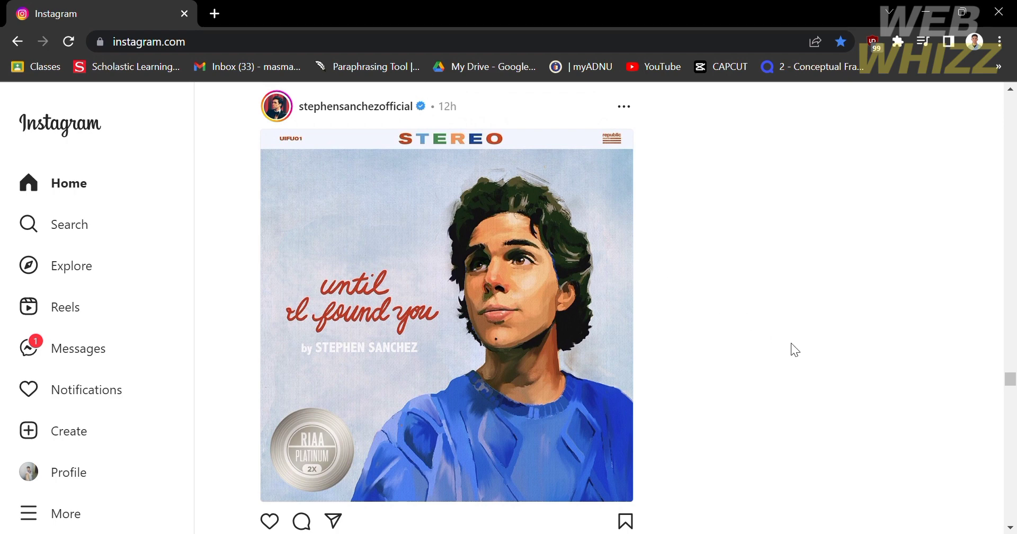
{"action": "mouse_move", "coordinate": [739, 485]}
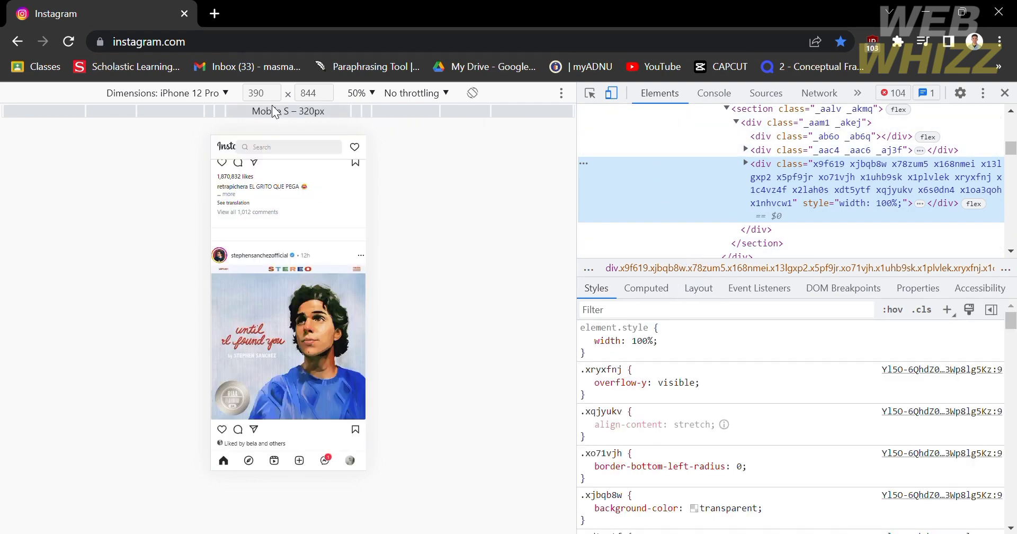
{"action": "left_click", "coordinate": [611, 92]}
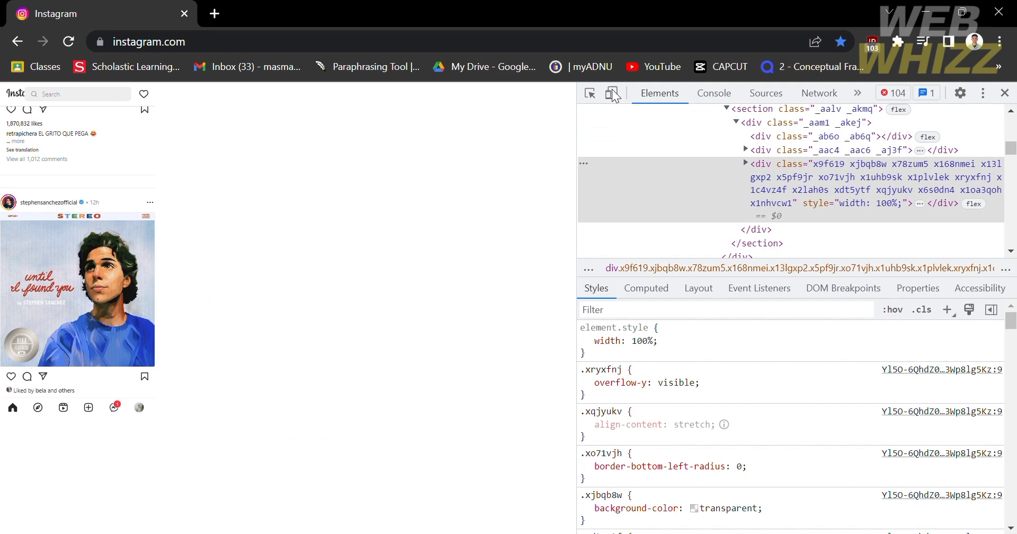
{"action": "left_click", "coordinate": [612, 92]}
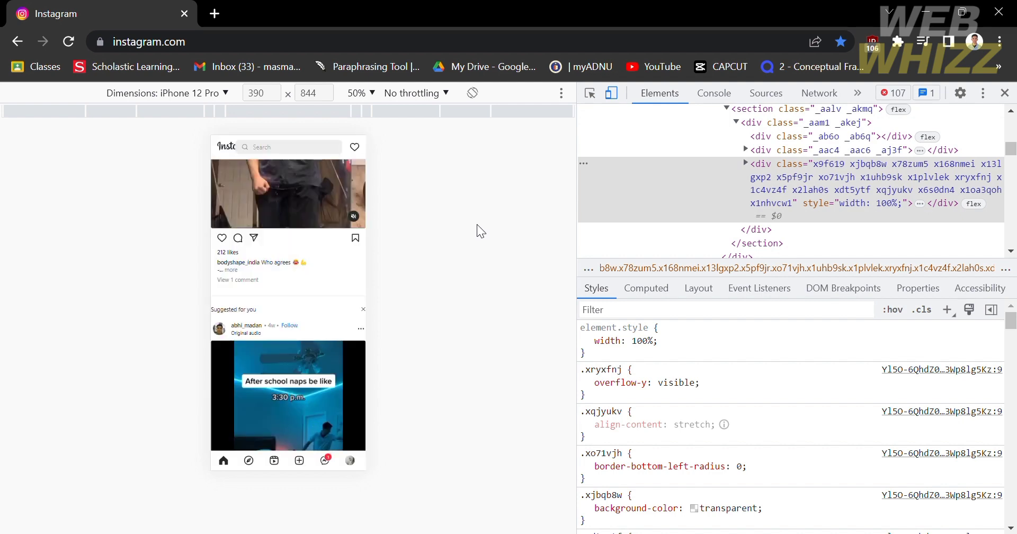
{"action": "left_click", "coordinate": [222, 94]}
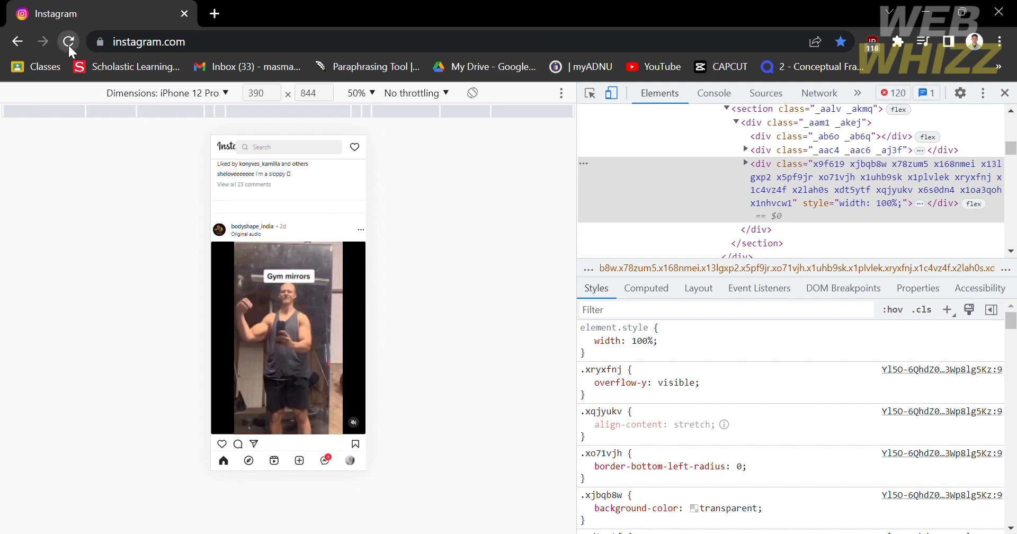
Reload into the mobile layout, dismiss the Add to Home screen prompt, and tap Your story
{"action": "left_click", "coordinate": [67, 42]}
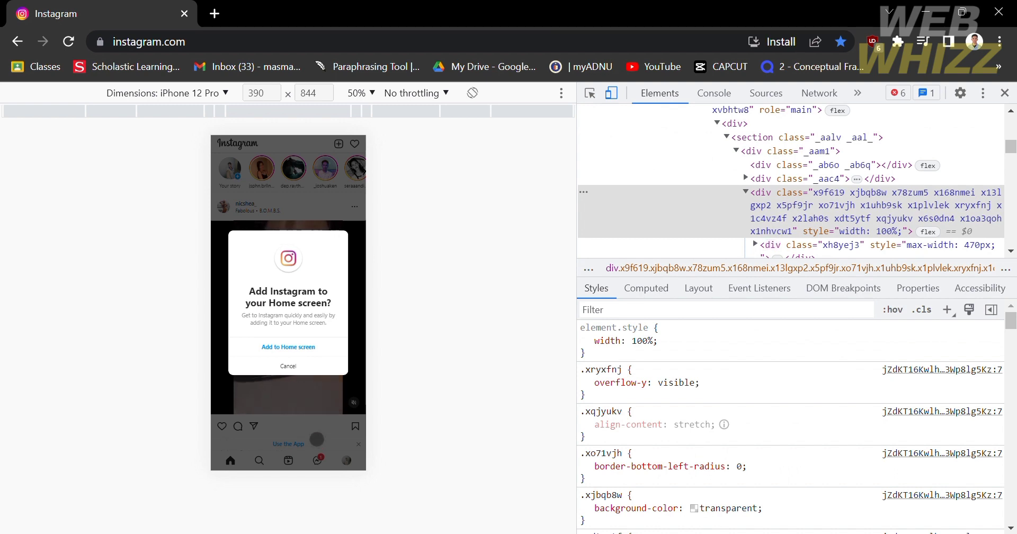
{"action": "left_click", "coordinate": [288, 365]}
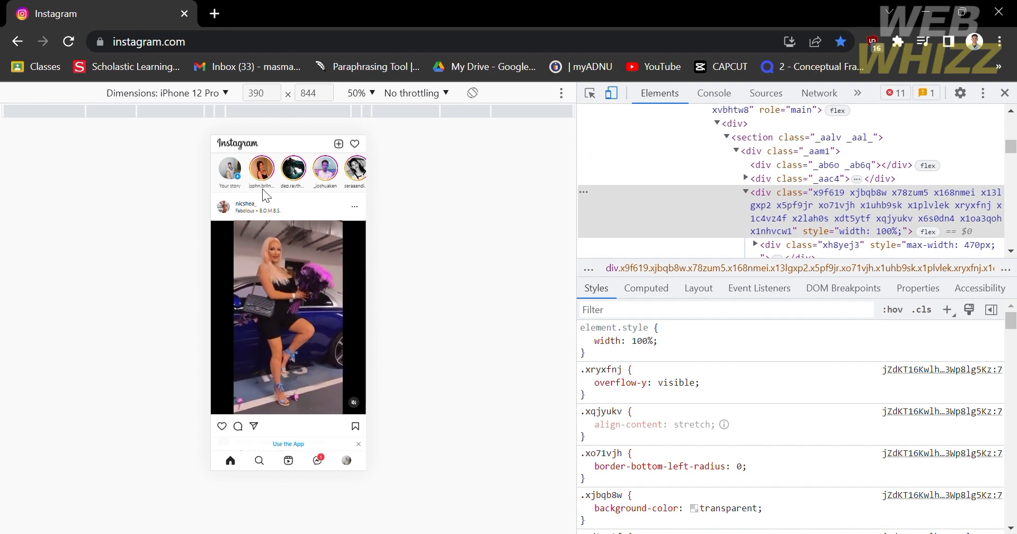
{"action": "left_click", "coordinate": [229, 167]}
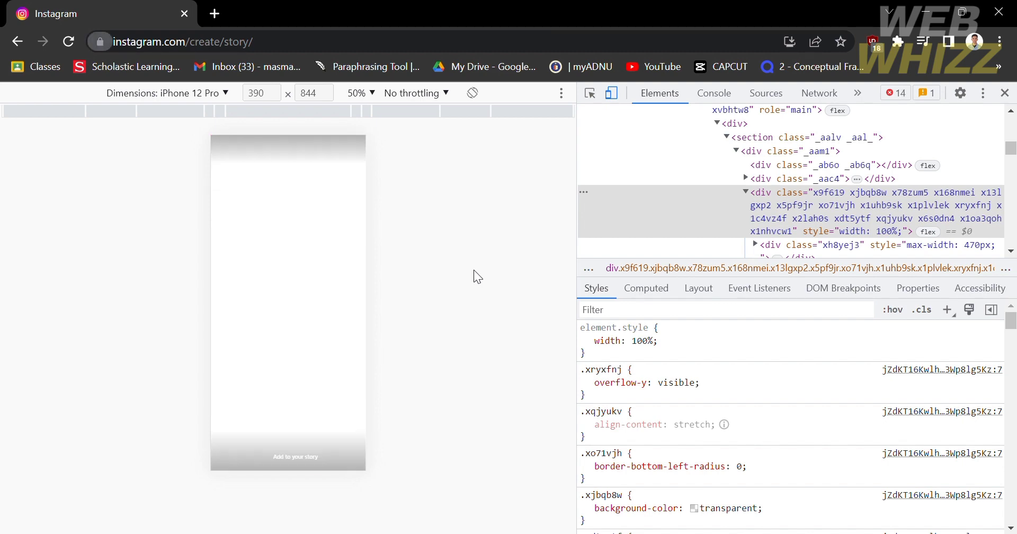